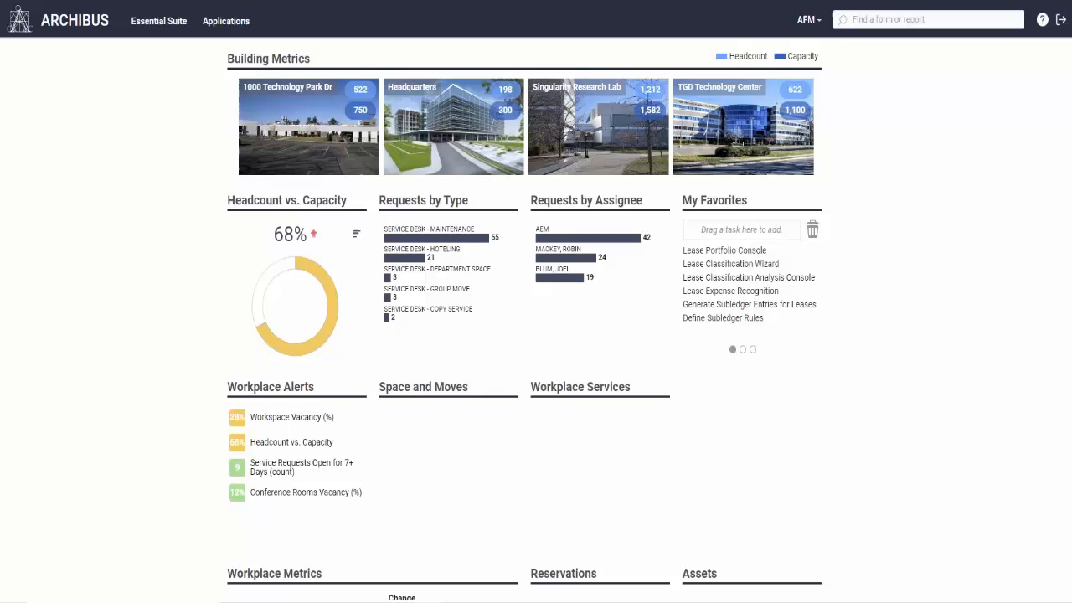
Step: Open the Applications menu from the Archibus home dashboard to list all application areas
click(225, 21)
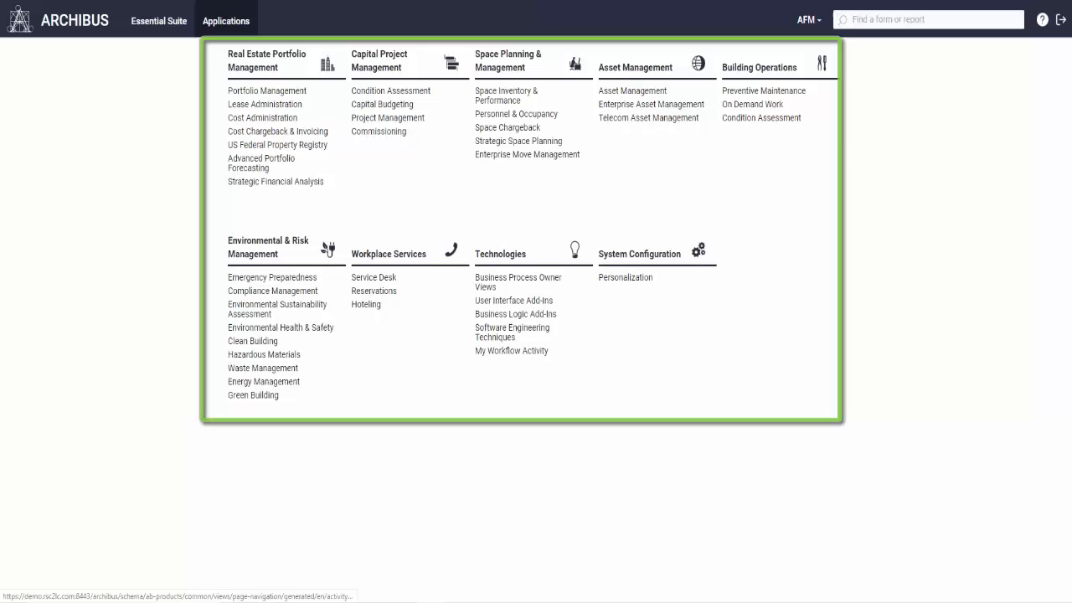
mouse_move(512, 159)
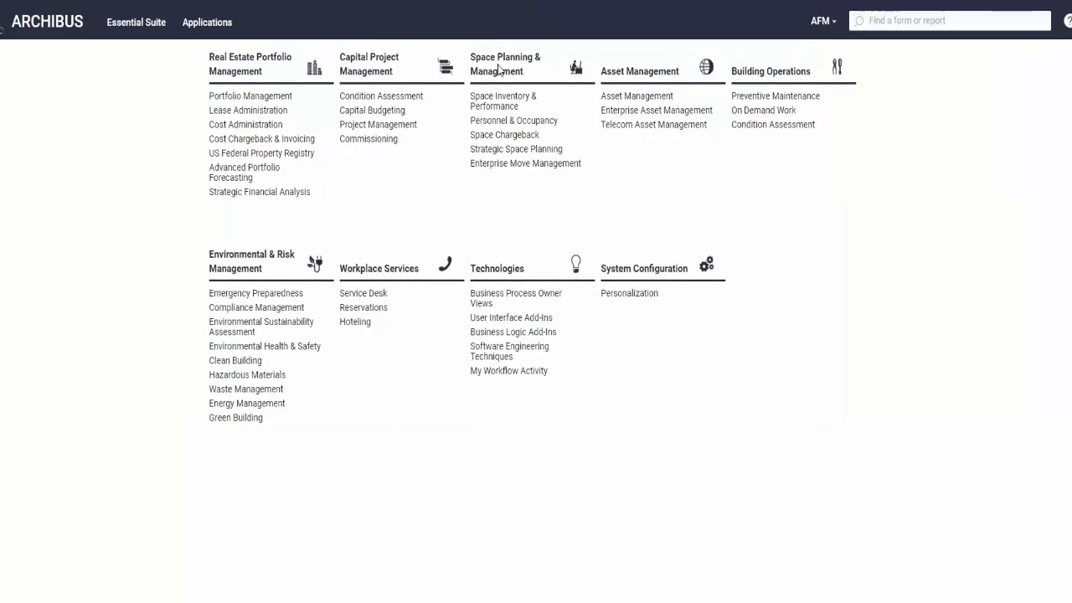
mouse_move(484, 136)
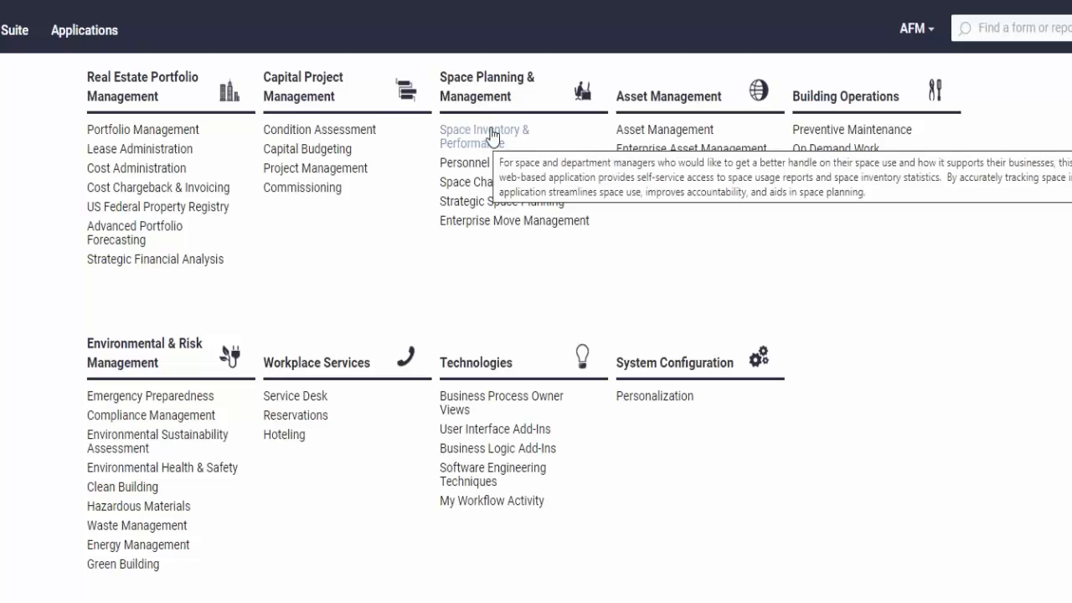
mouse_move(386, 228)
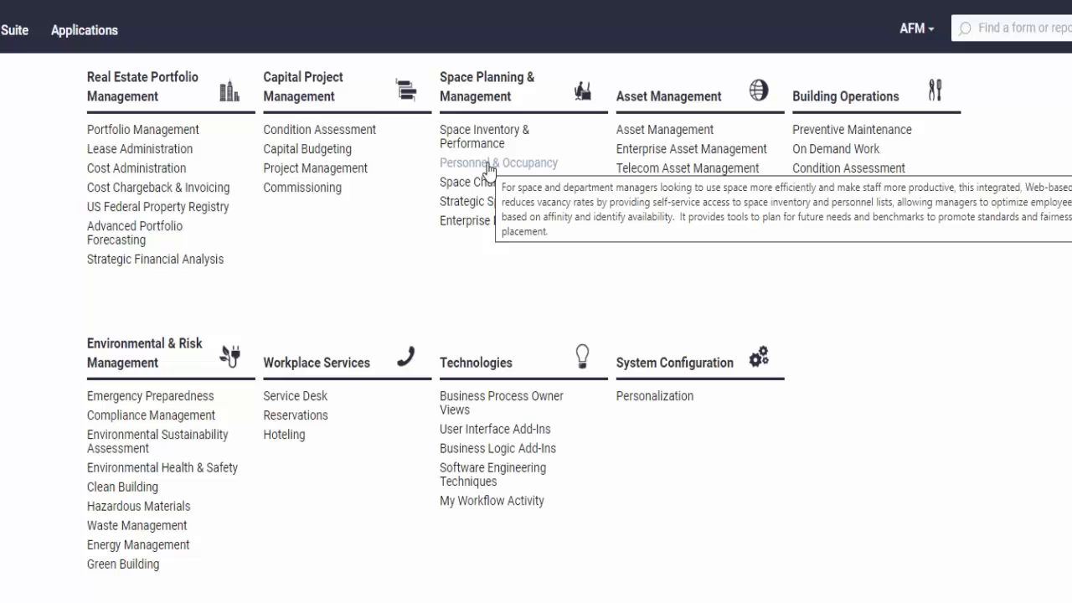
mouse_move(469, 163)
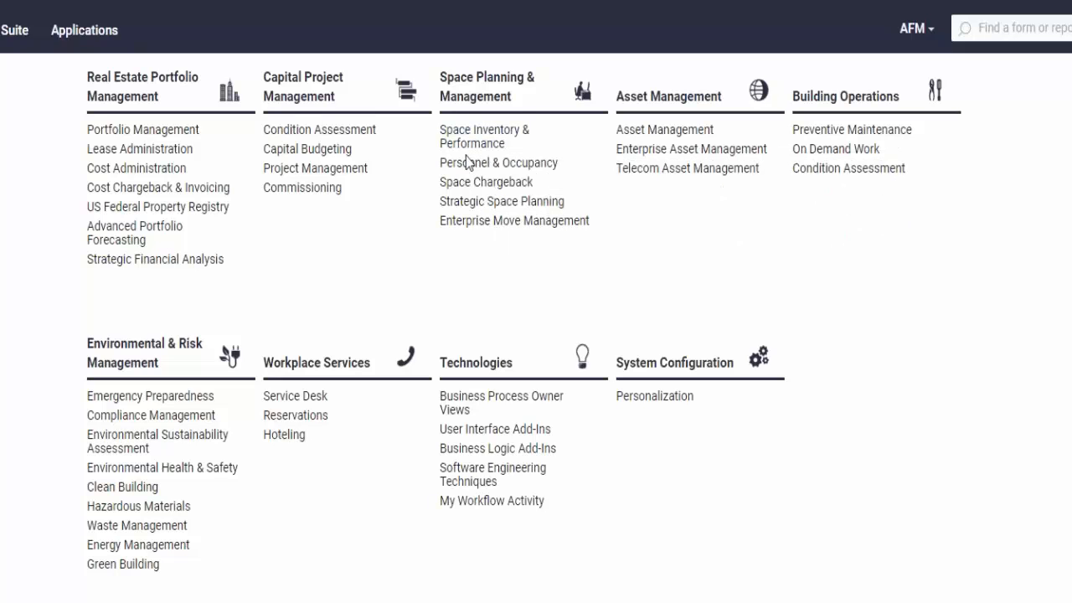
mouse_move(468, 167)
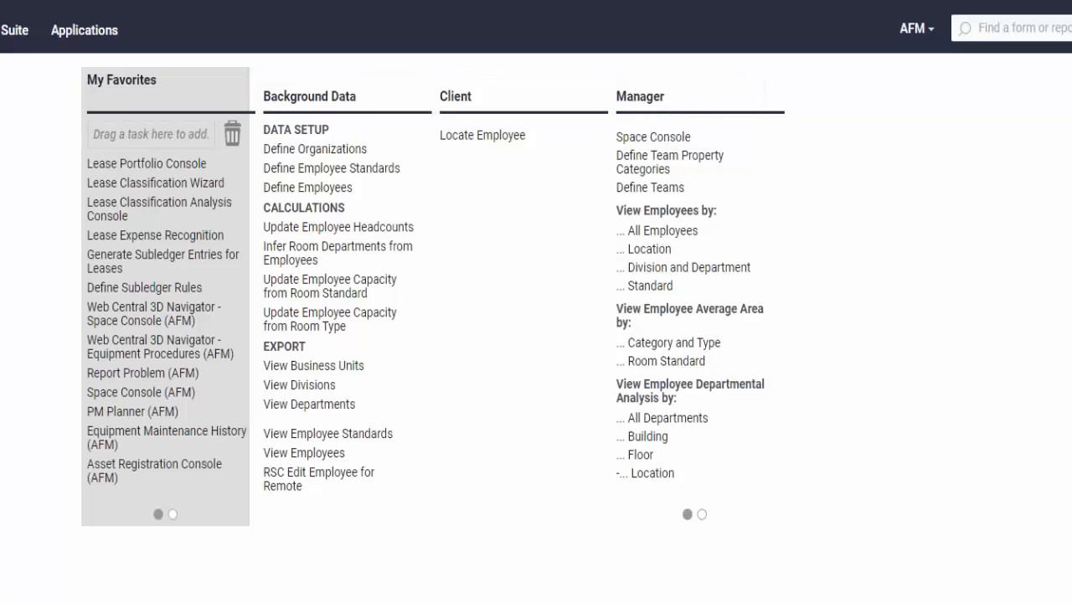
mouse_move(585, 240)
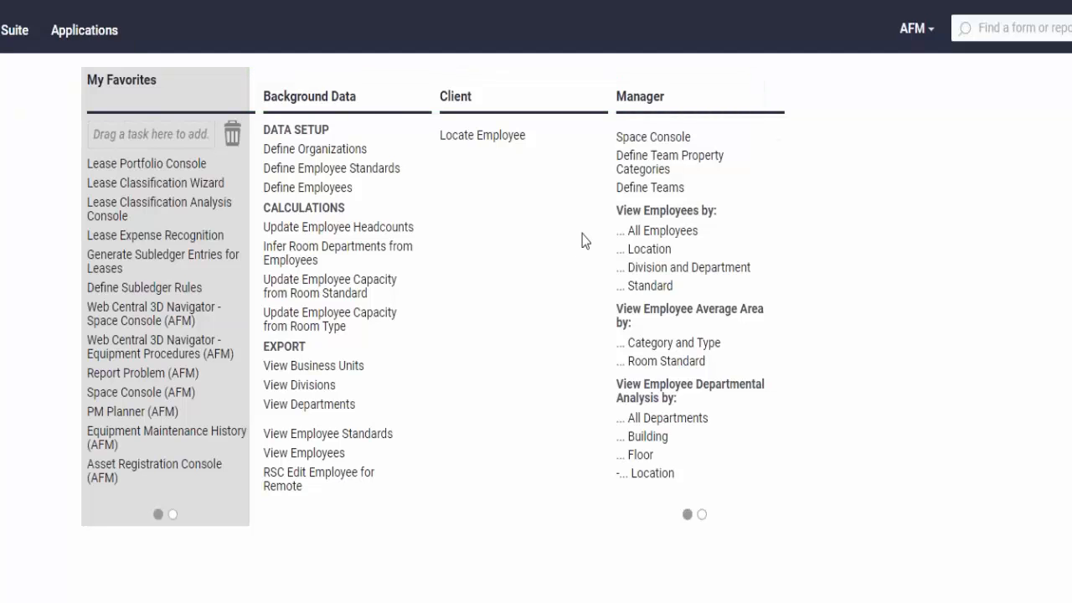
Step: Switch to the Space Inventory & Performance application under Space Planning & Management
click(84, 29)
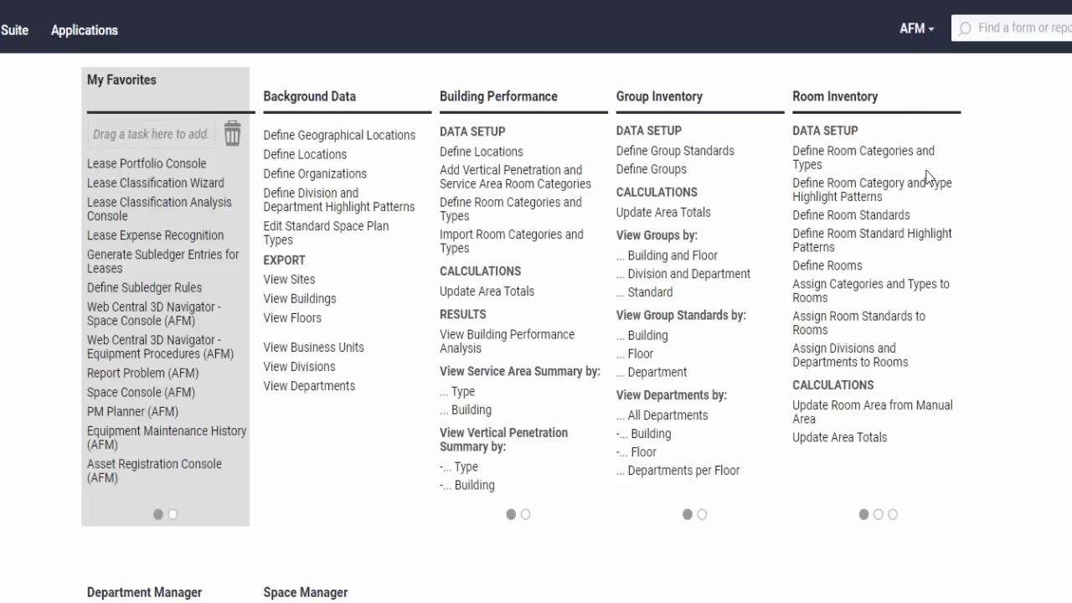
Step: Open Define Room Categories and Types from Room Inventory > Data Setup
click(861, 156)
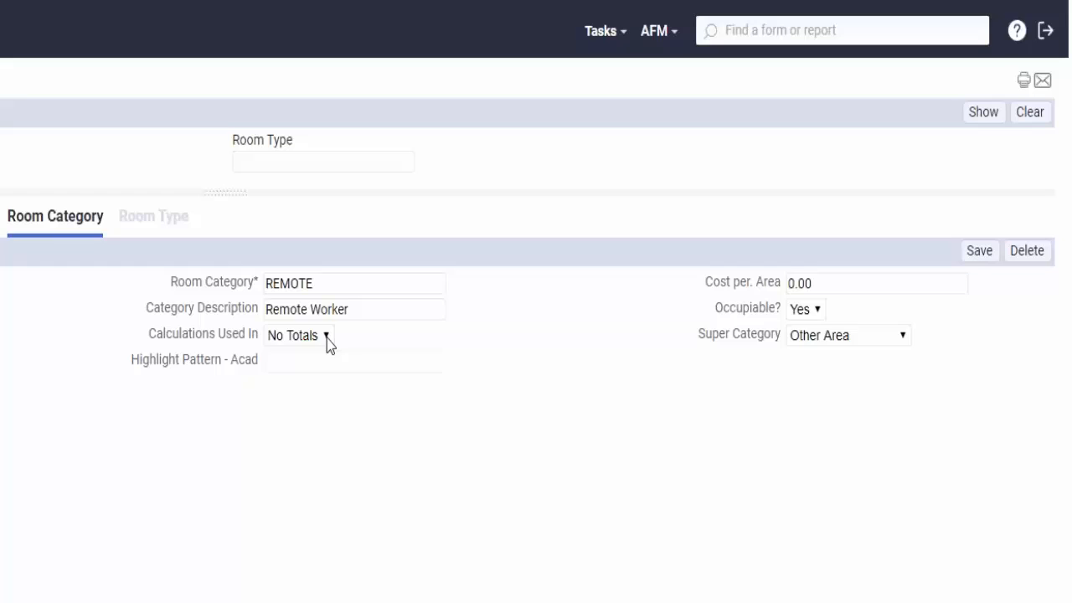
mouse_move(867, 340)
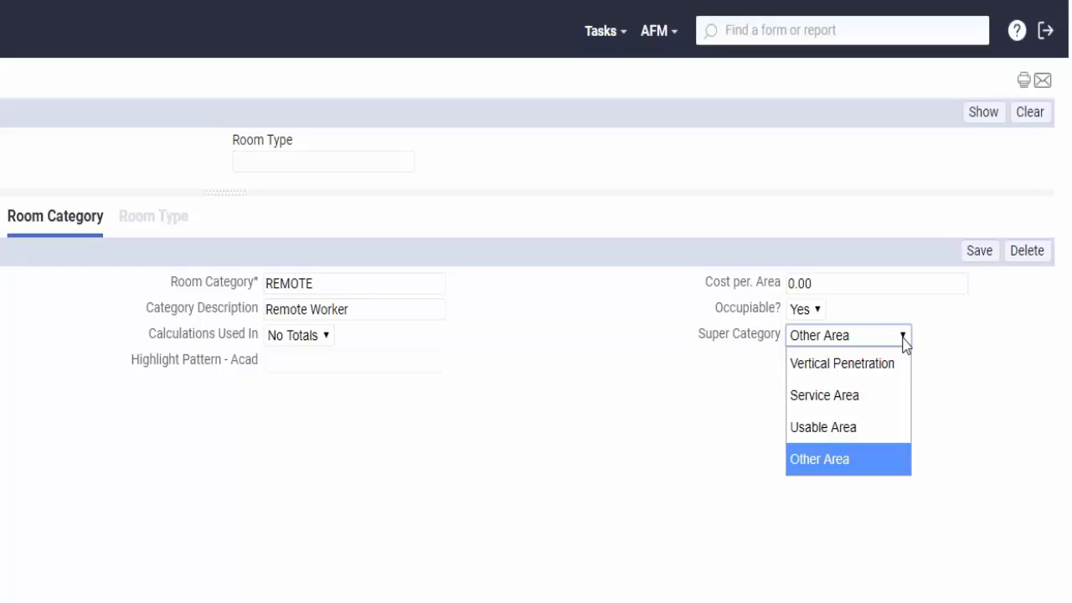
Step: View the Super Category options for the REMOTE Remote Worker room category
click(803, 308)
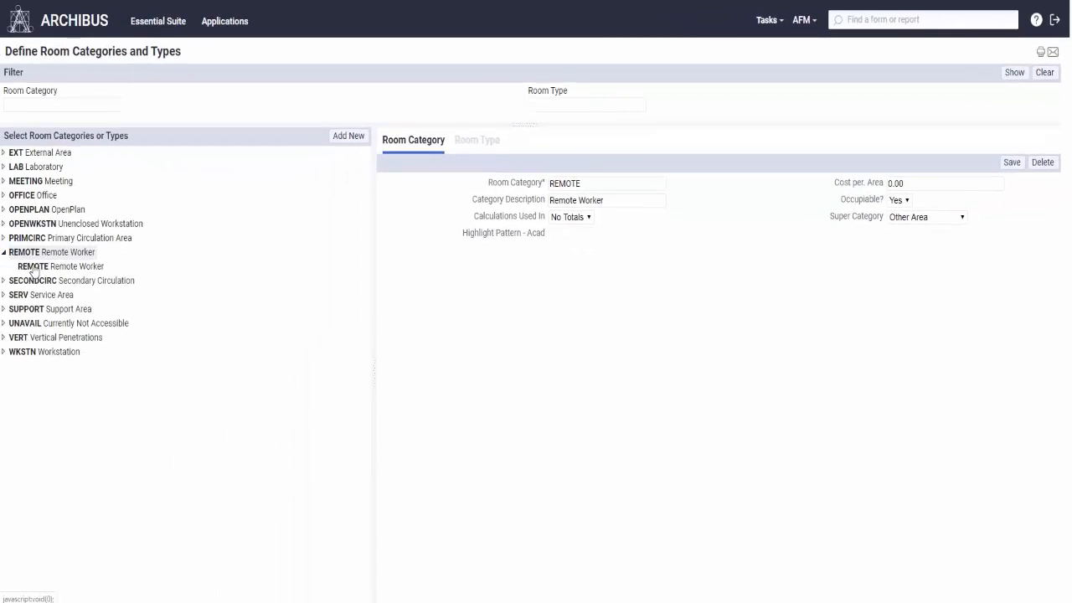
Step: Check the REMOTE room type, then open the Employee Average Area by Category and Type report
click(33, 266)
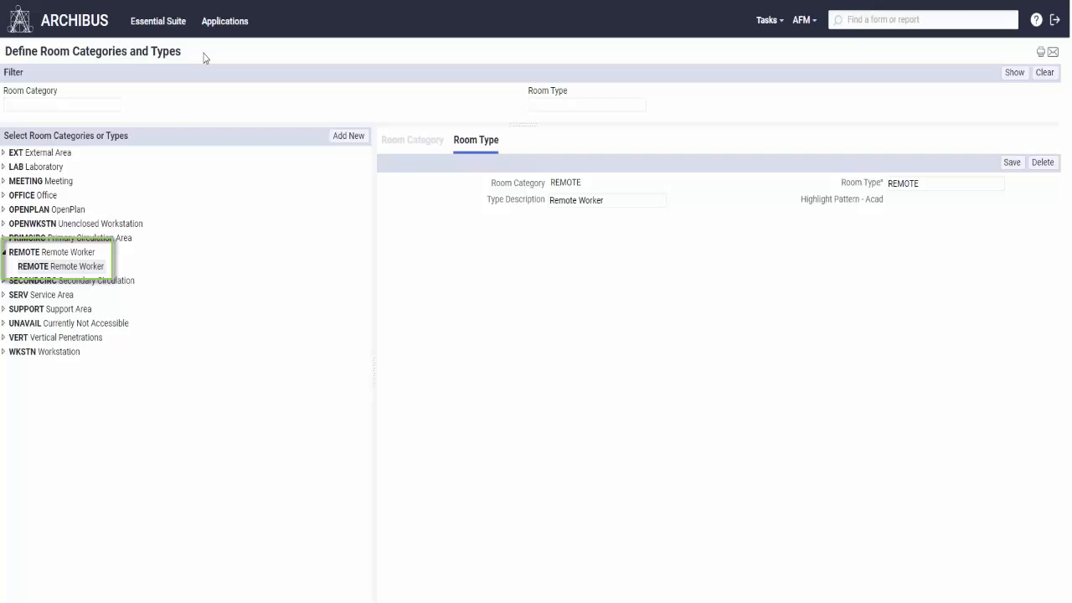
click(226, 21)
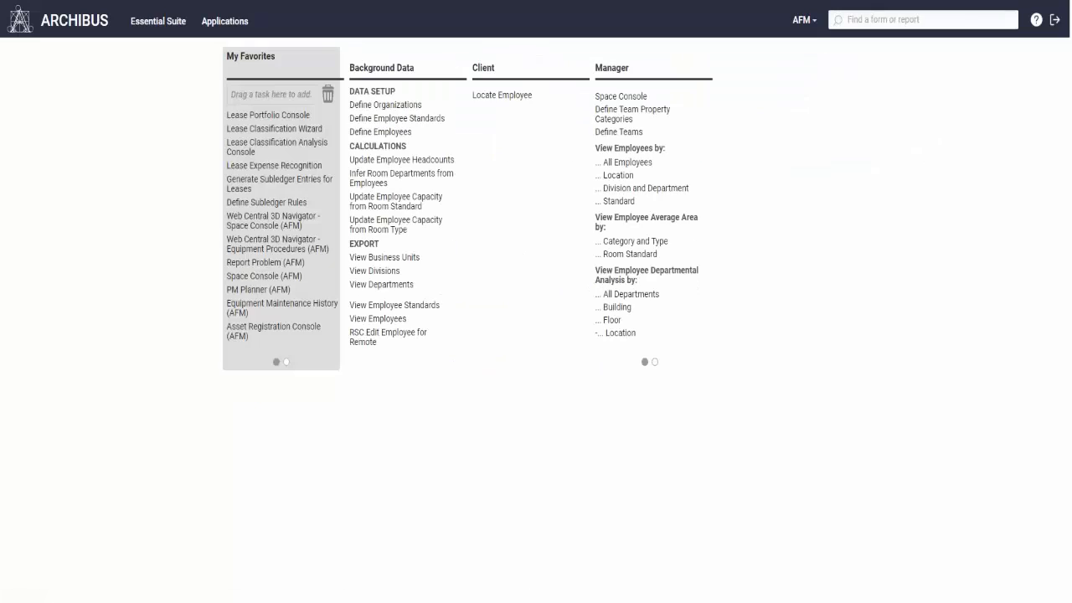
mouse_move(750, 203)
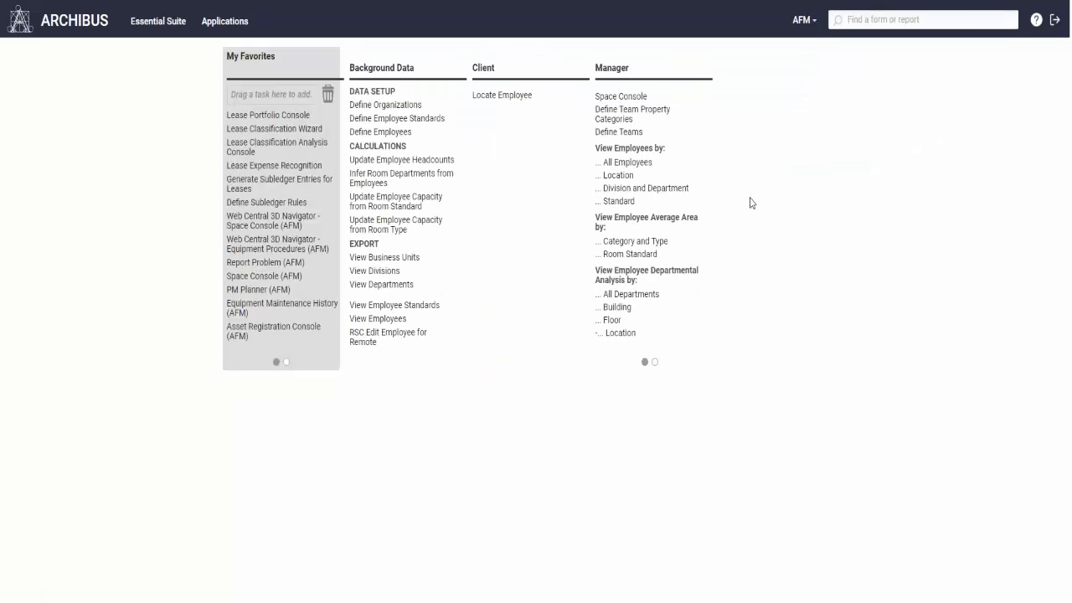
mouse_move(625, 245)
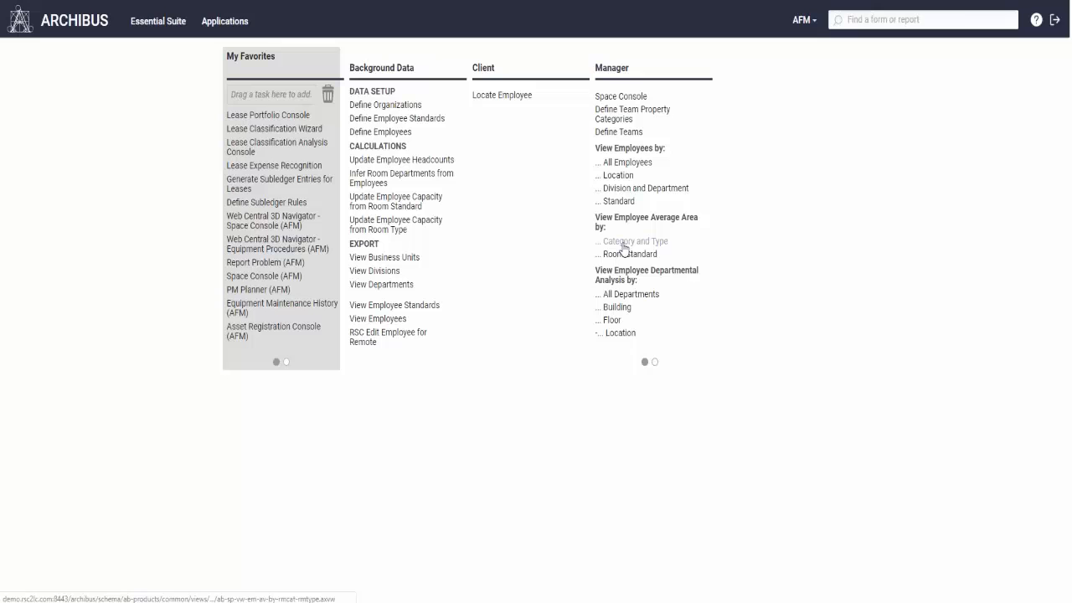
click(628, 241)
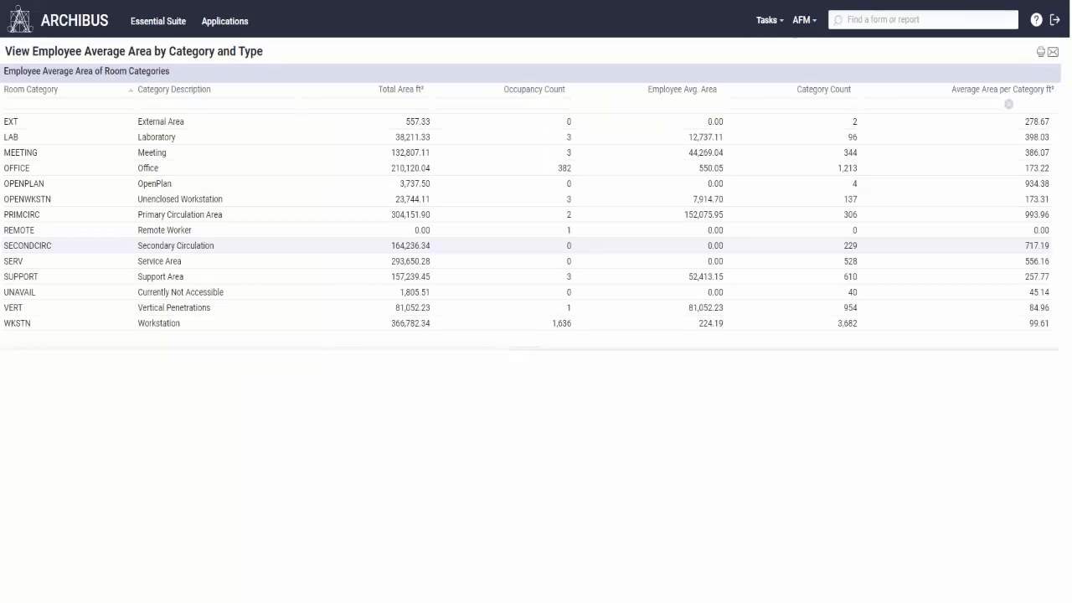
Step: Select the REMOTE category row to list its REMOTE Remote Worker type with one occupant
click(19, 231)
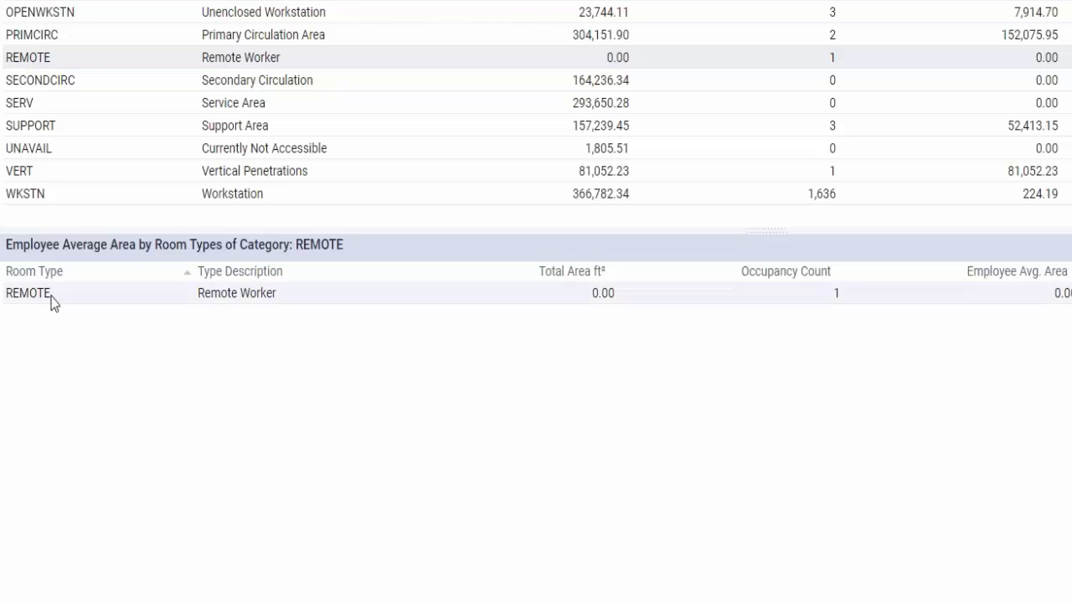
mouse_move(29, 293)
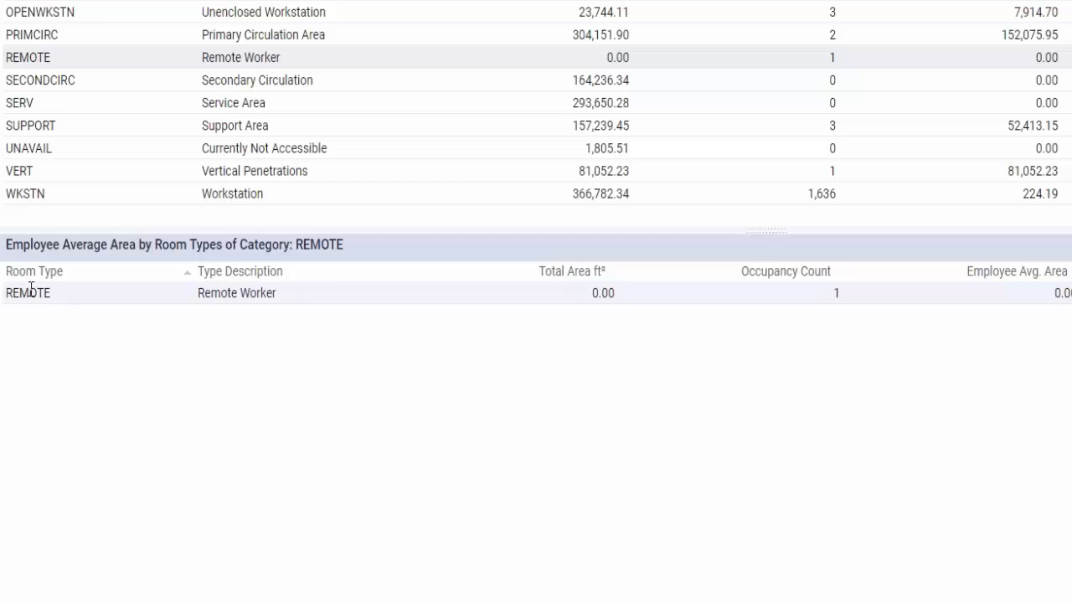
mouse_move(348, 66)
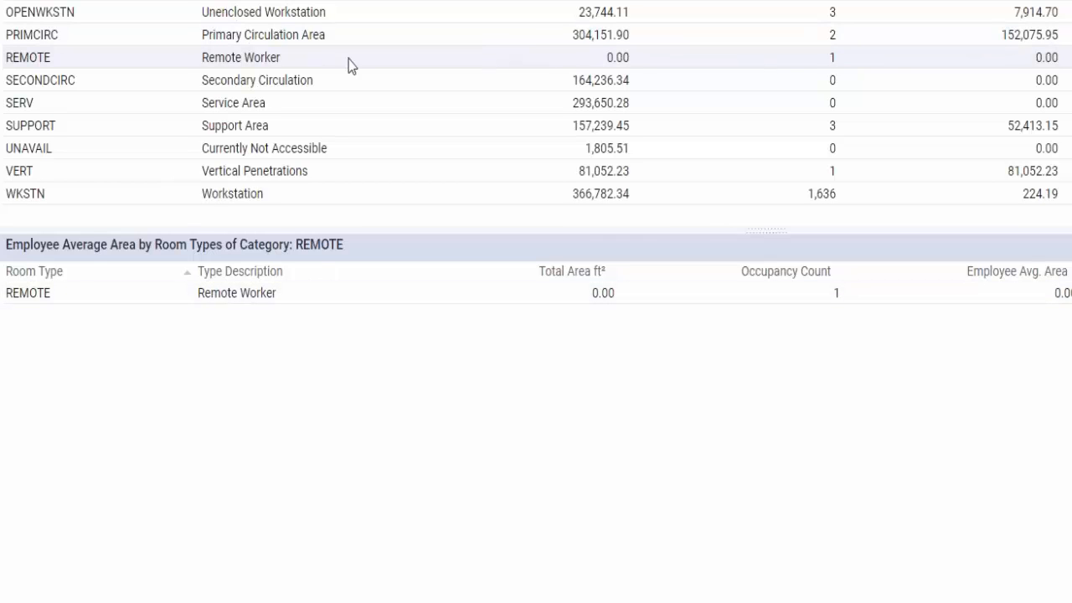